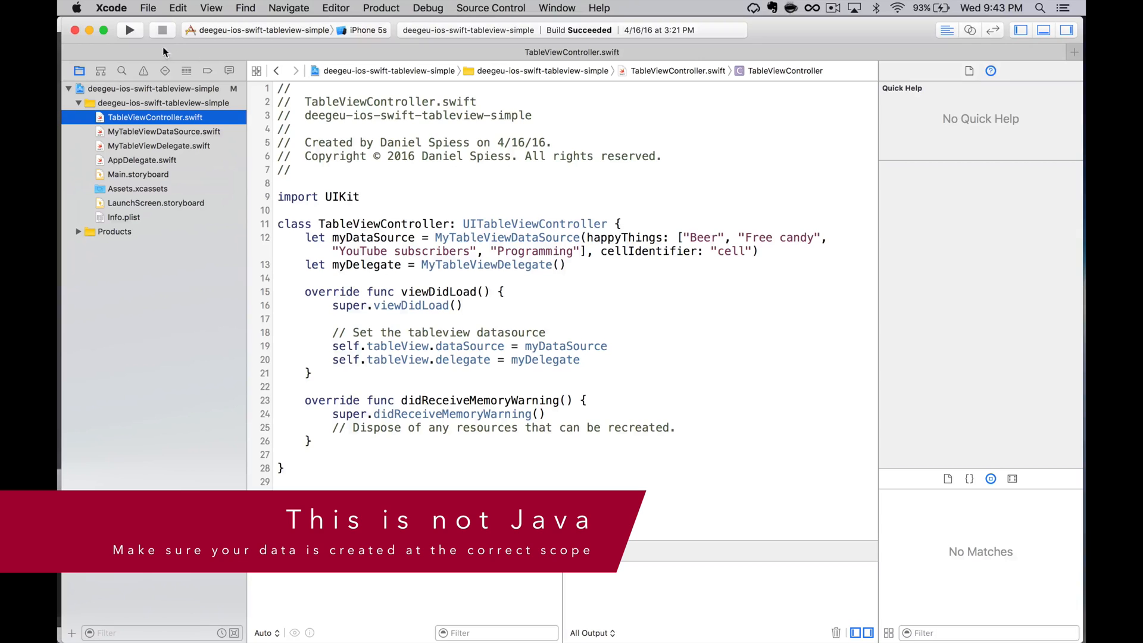
mouse_move(130, 31)
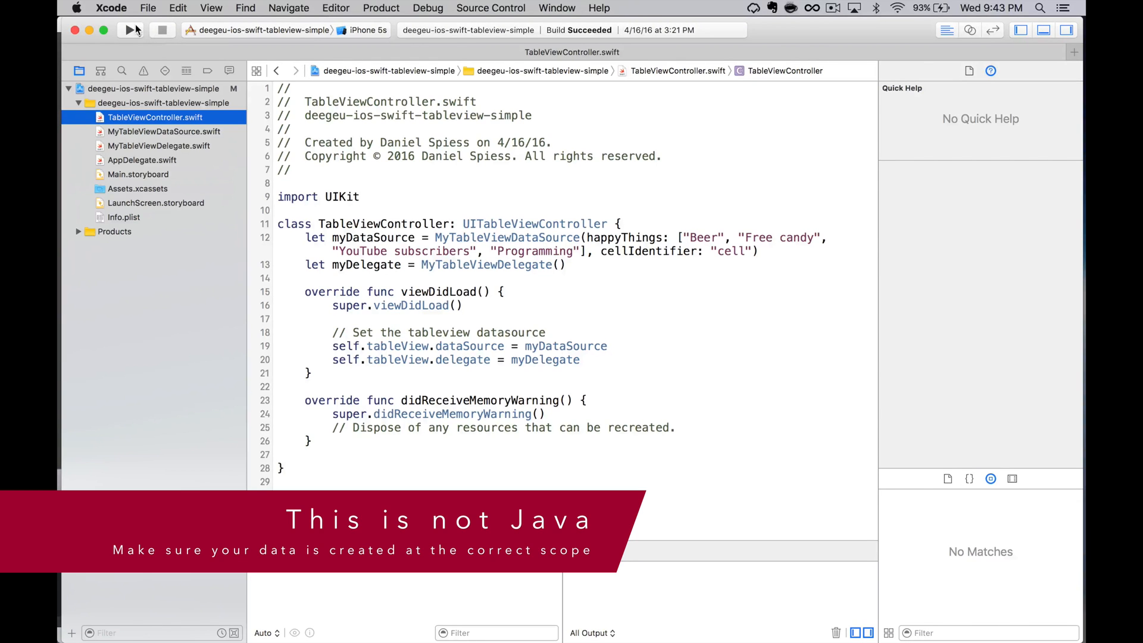
Step: Build and run the app on the iPhone 5s simulator, which shows an empty table
click(129, 31)
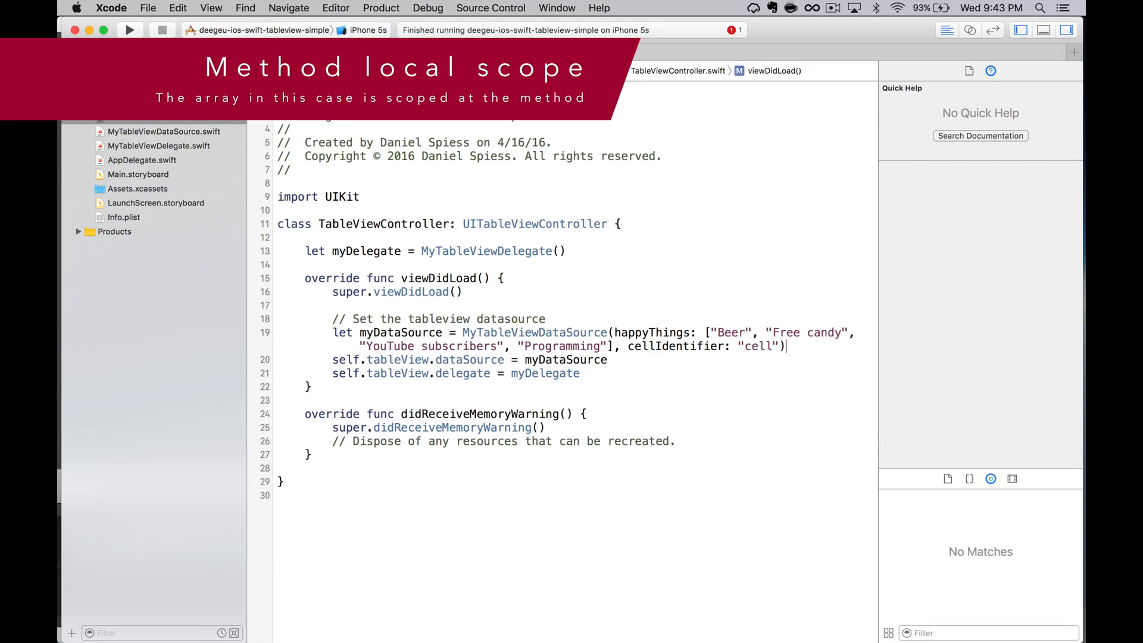
click(131, 30)
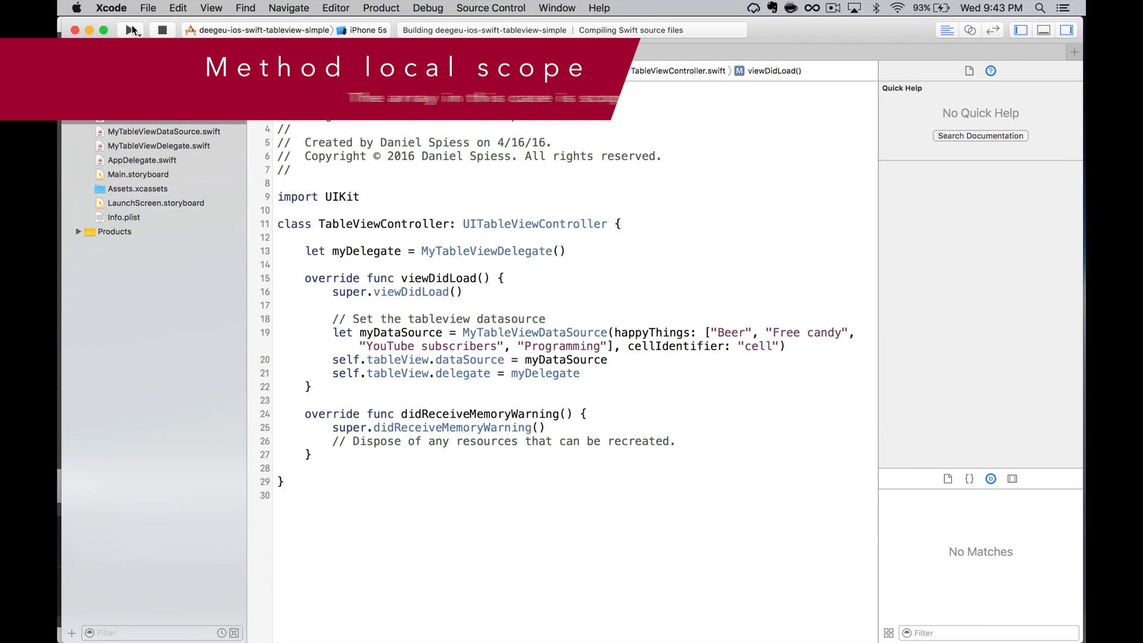
click(126, 31)
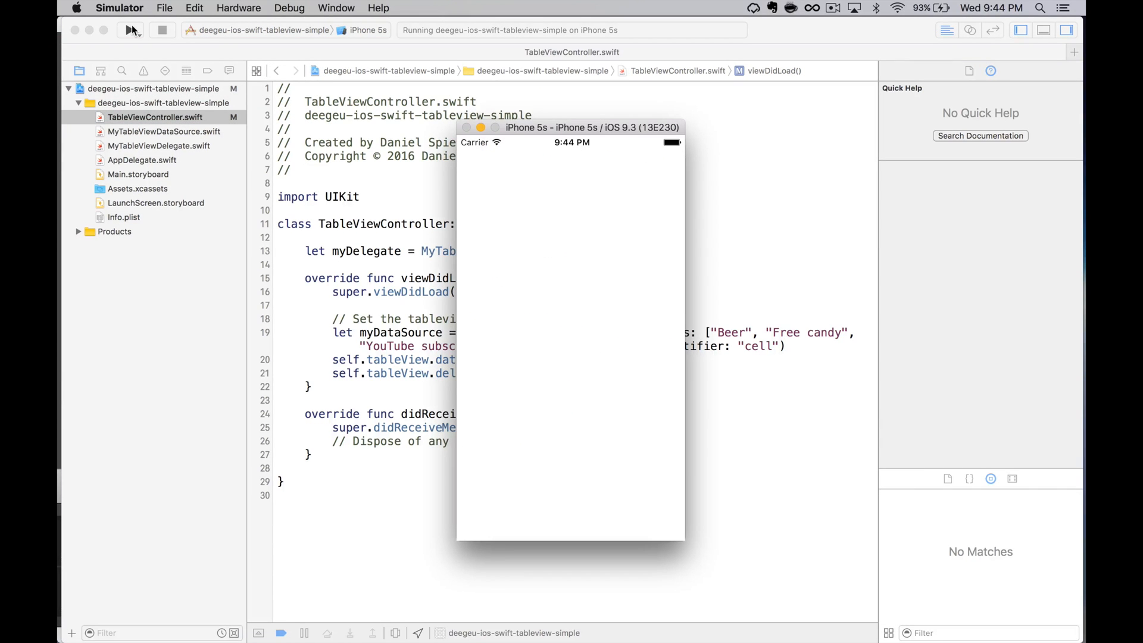